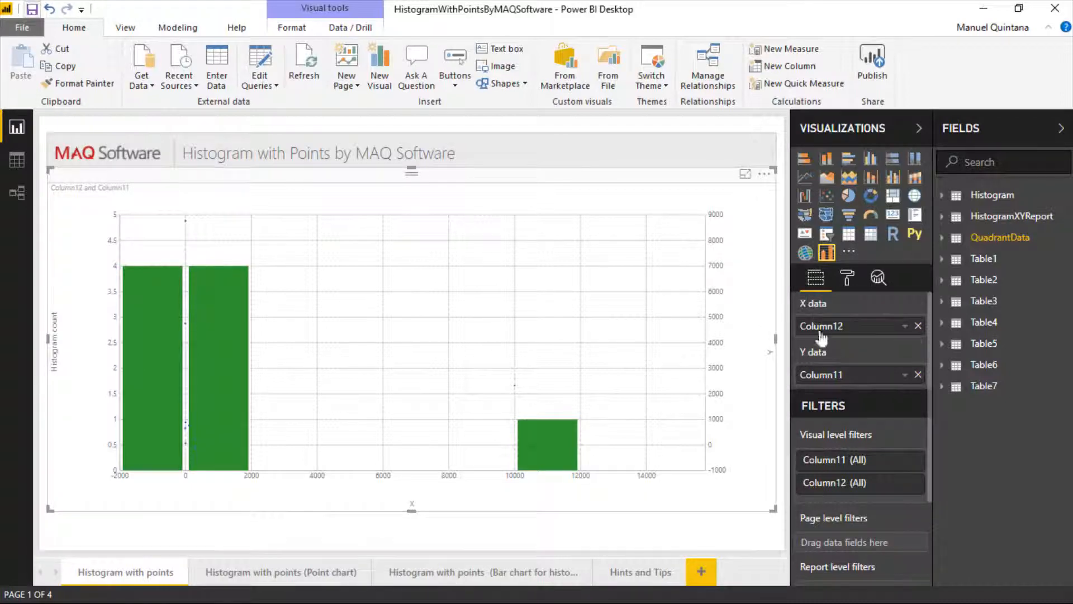
{"action": "mouse_move", "coordinate": [242, 358]}
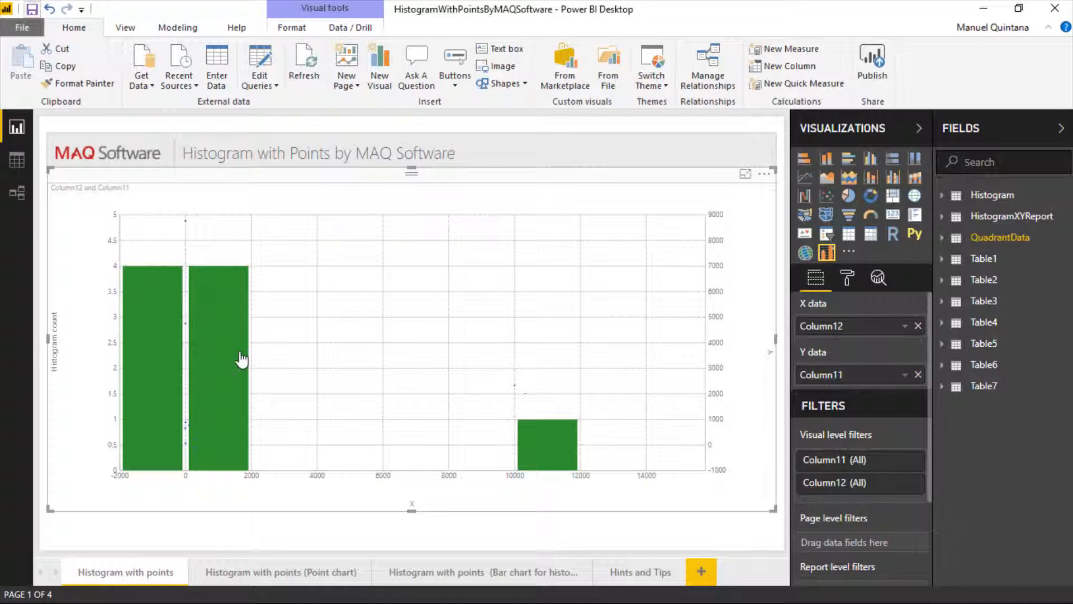
{"action": "mouse_move", "coordinate": [112, 234]}
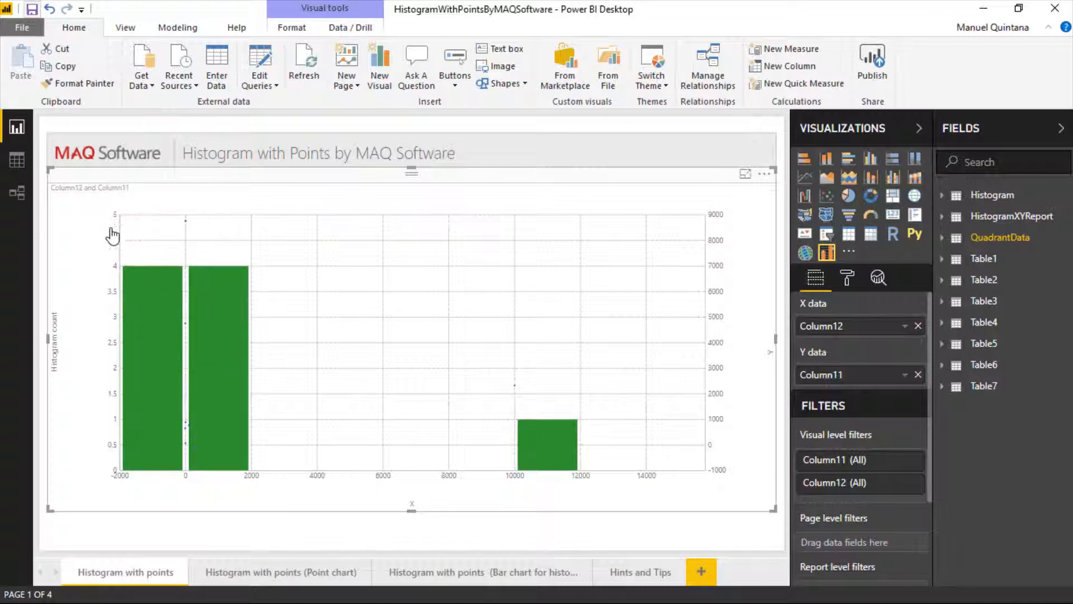
{"action": "mouse_move", "coordinate": [187, 515]}
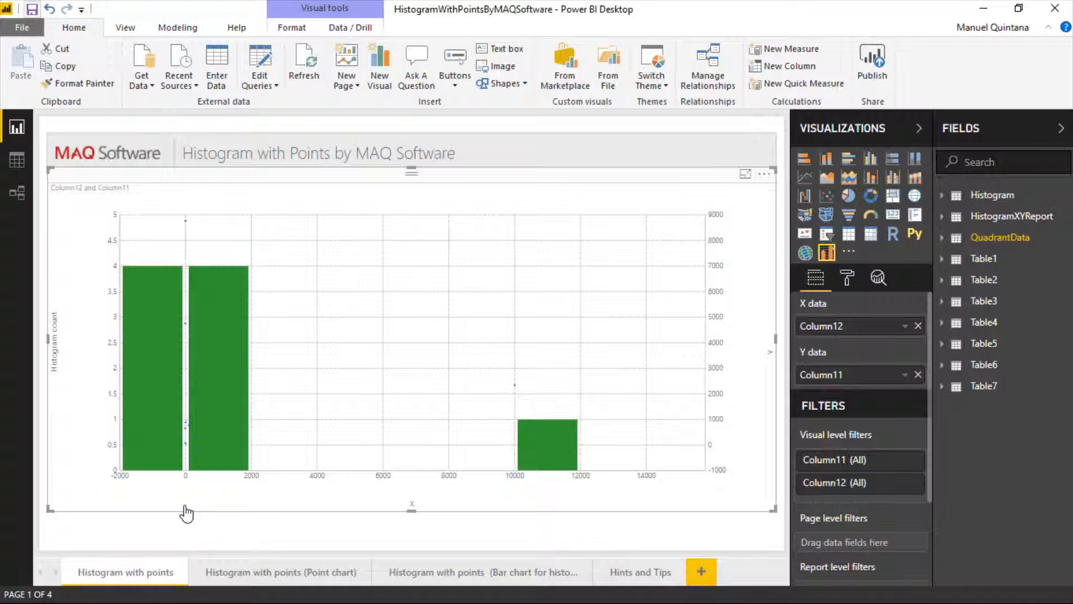
{"action": "mouse_move", "coordinate": [188, 524]}
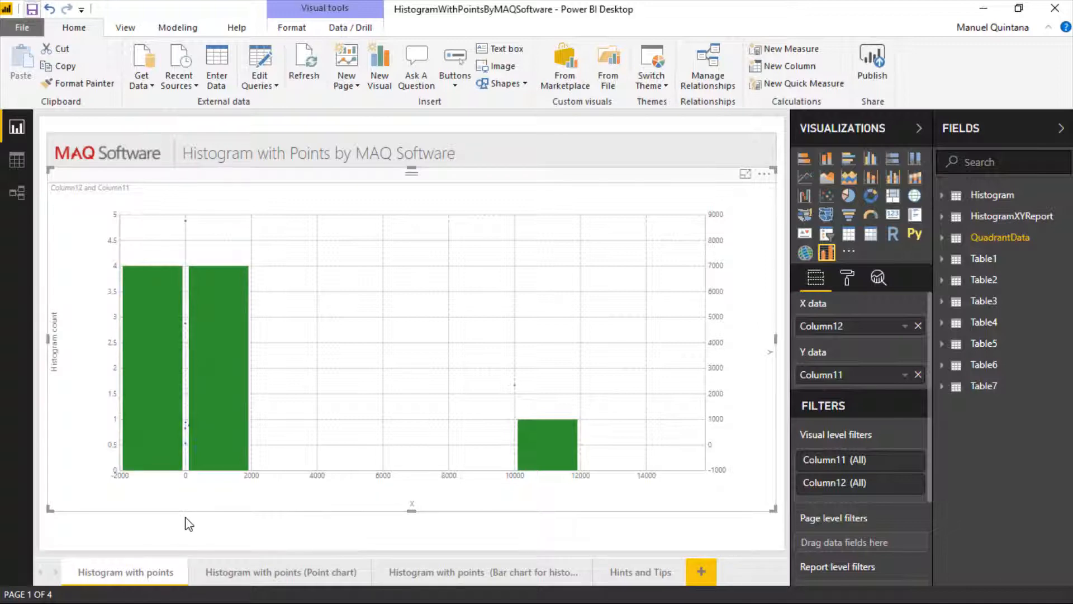
{"action": "mouse_move", "coordinate": [150, 401]}
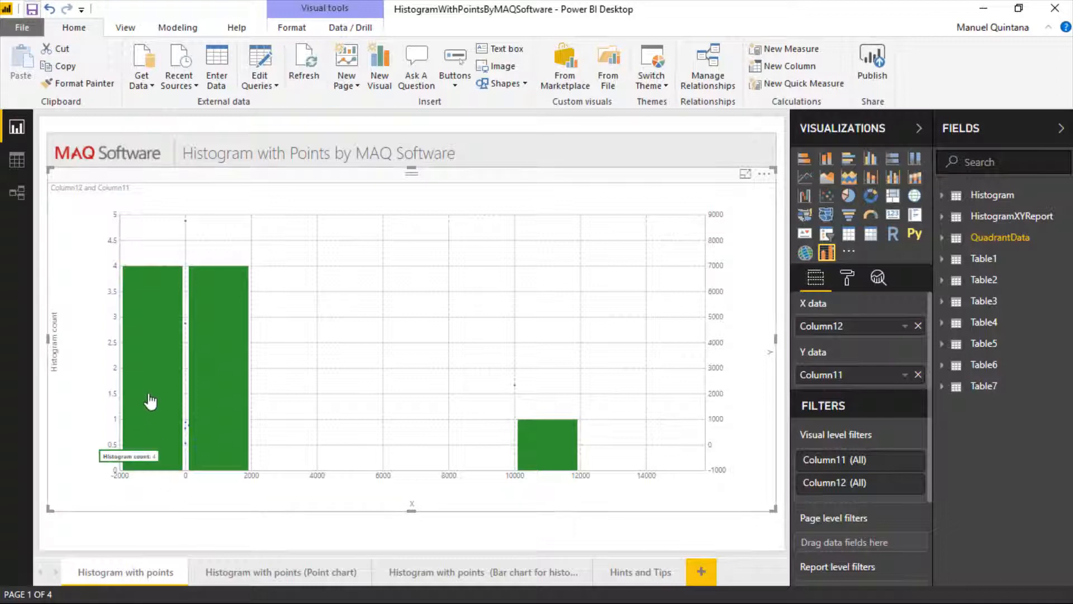
{"action": "mouse_move", "coordinate": [189, 231]}
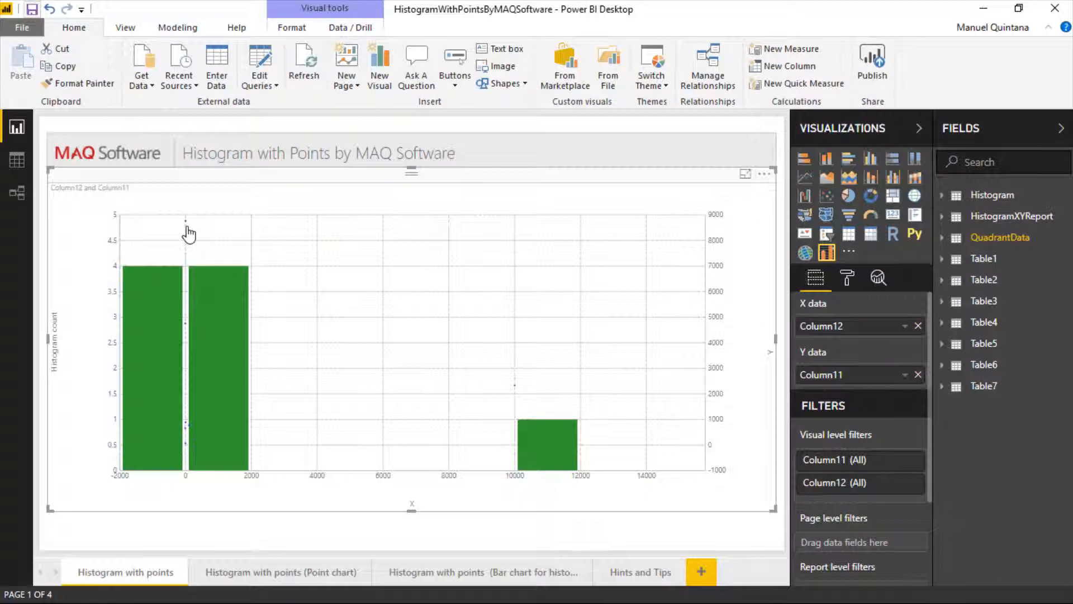
{"action": "mouse_move", "coordinate": [188, 229]}
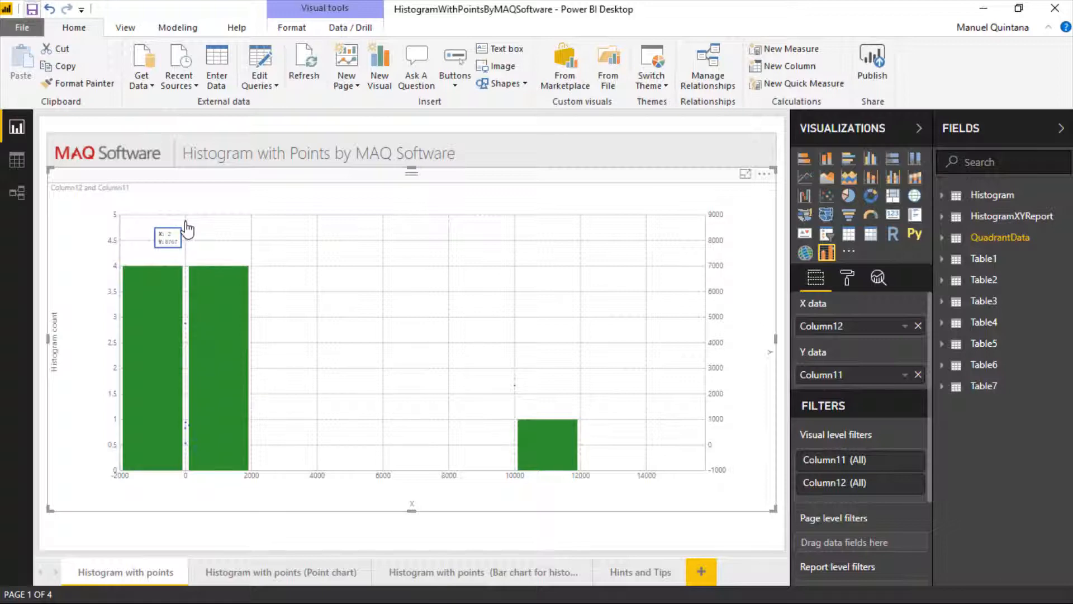
{"action": "mouse_move", "coordinate": [263, 486]}
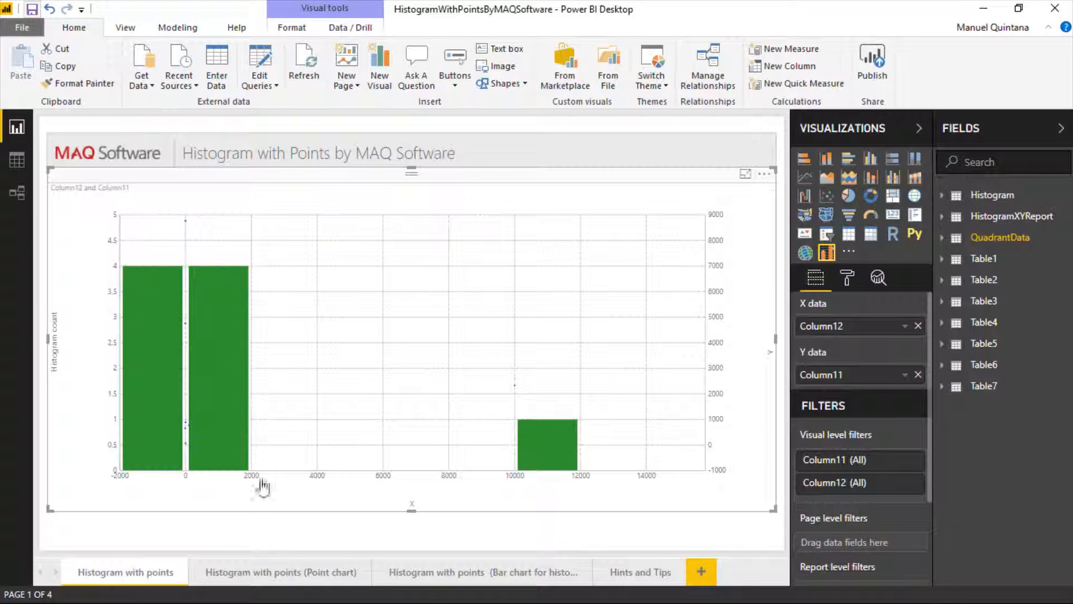
Step: Switch to the 'Histogram with points (Point chart)' report page
{"action": "left_click", "coordinate": [280, 571]}
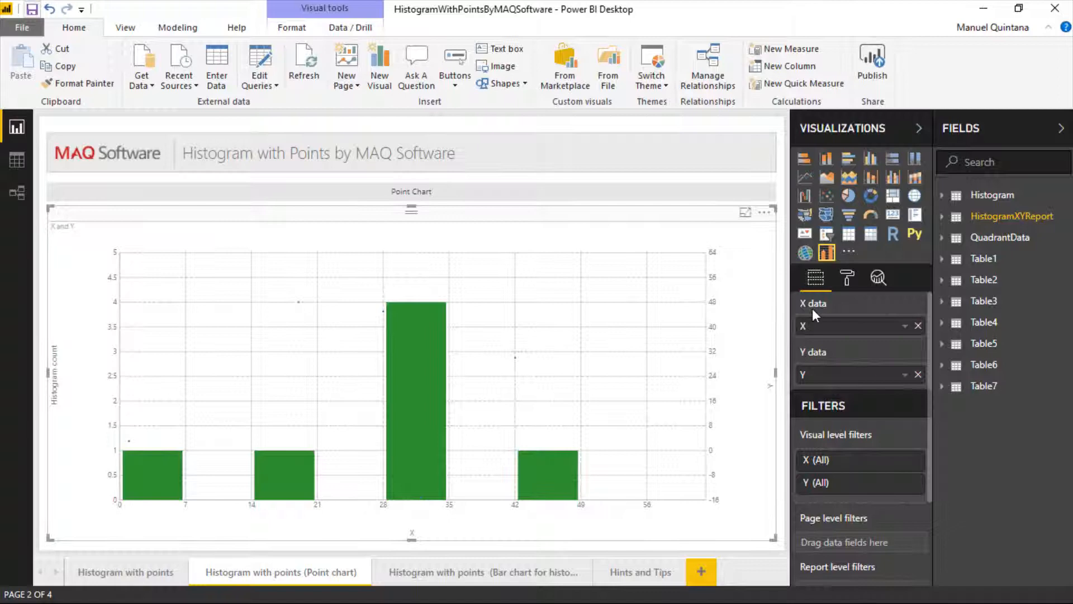
Step: In the visual's format settings, turn Points off and back on
{"action": "left_click", "coordinate": [847, 277]}
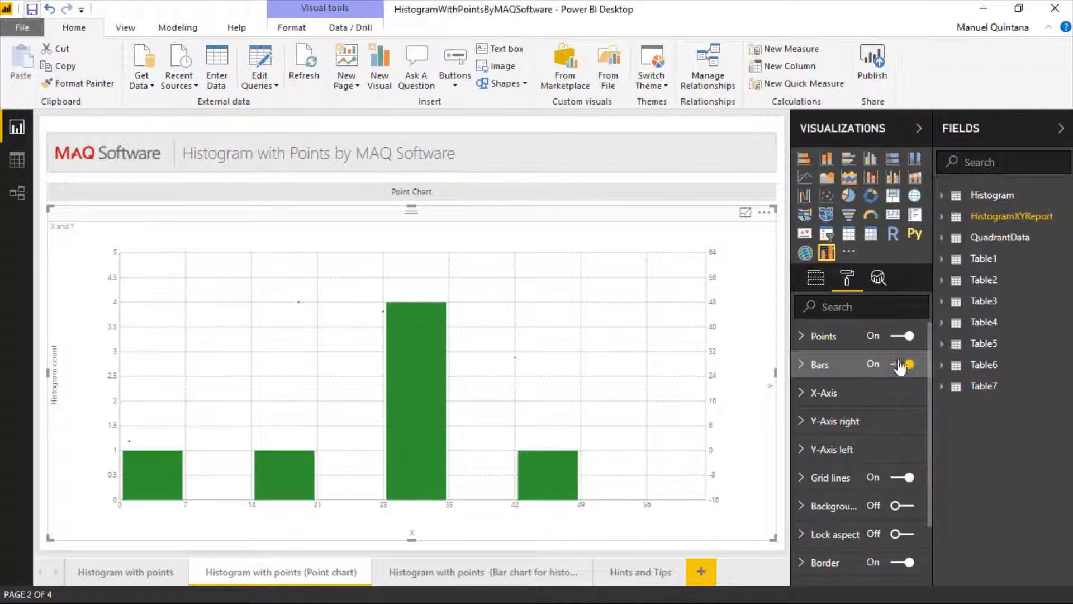
{"action": "left_click", "coordinate": [902, 336]}
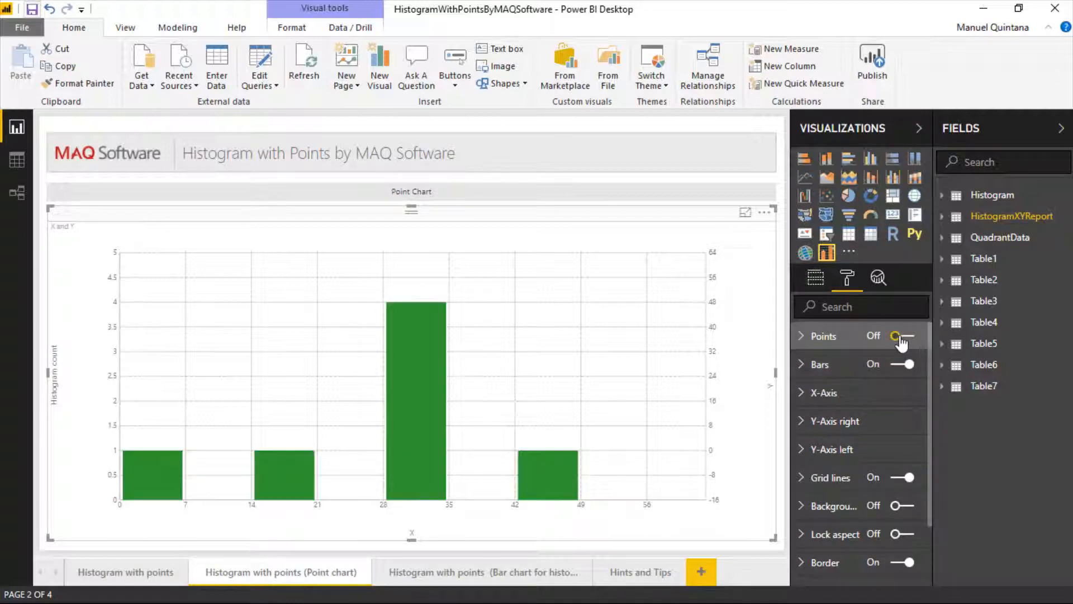
{"action": "left_click", "coordinate": [902, 336]}
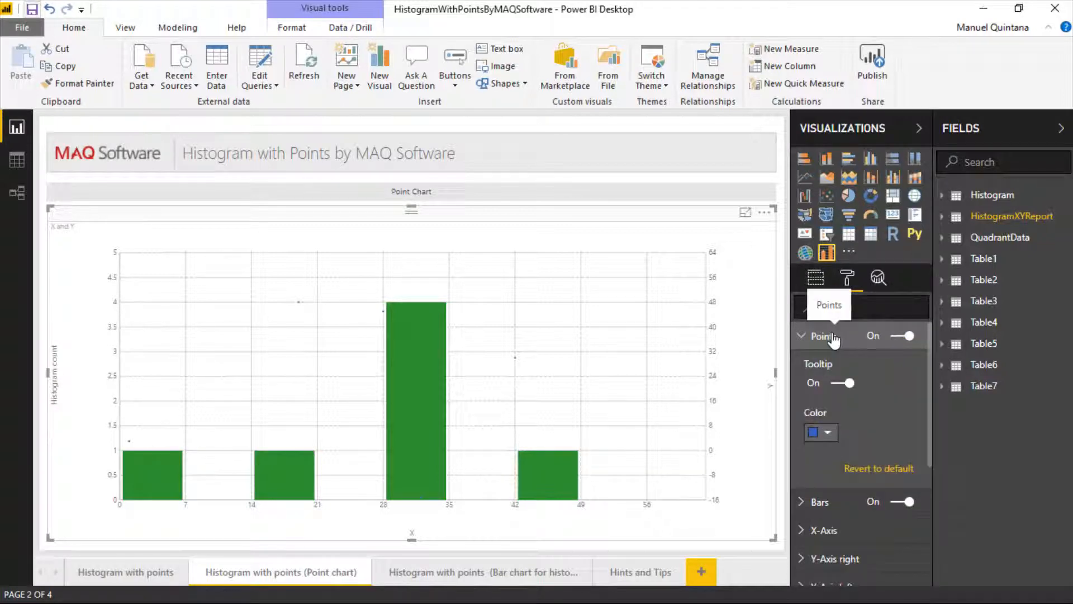
Step: Collapse Points, then expand X-Axis to view Start, End and Title before collapsing it
{"action": "left_click", "coordinate": [801, 335]}
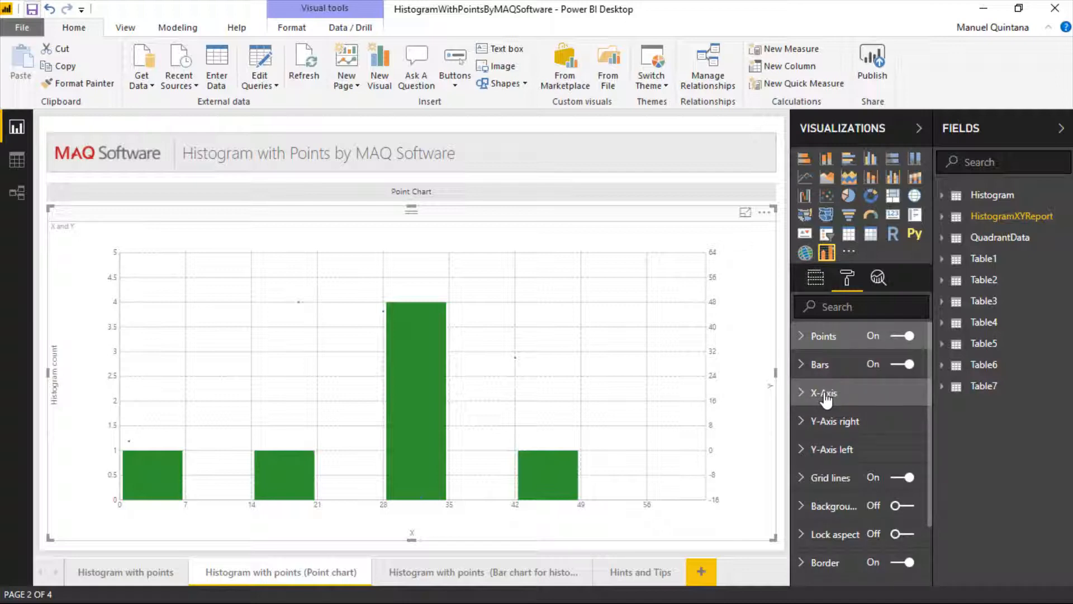
{"action": "left_click", "coordinate": [823, 392]}
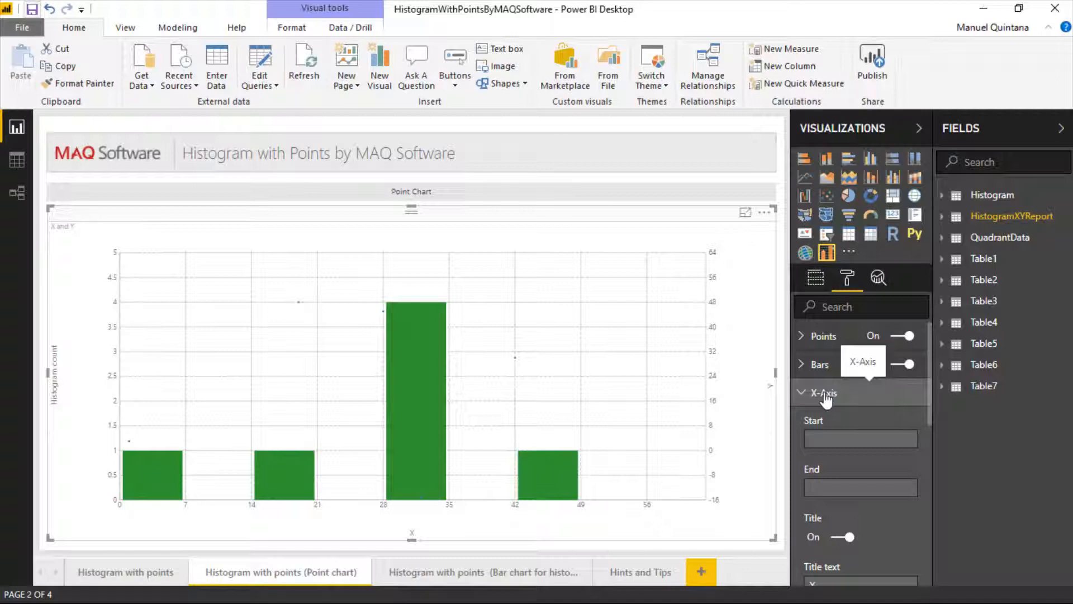
{"action": "scroll", "scroll_direction": "down", "scroll_amount": 3}
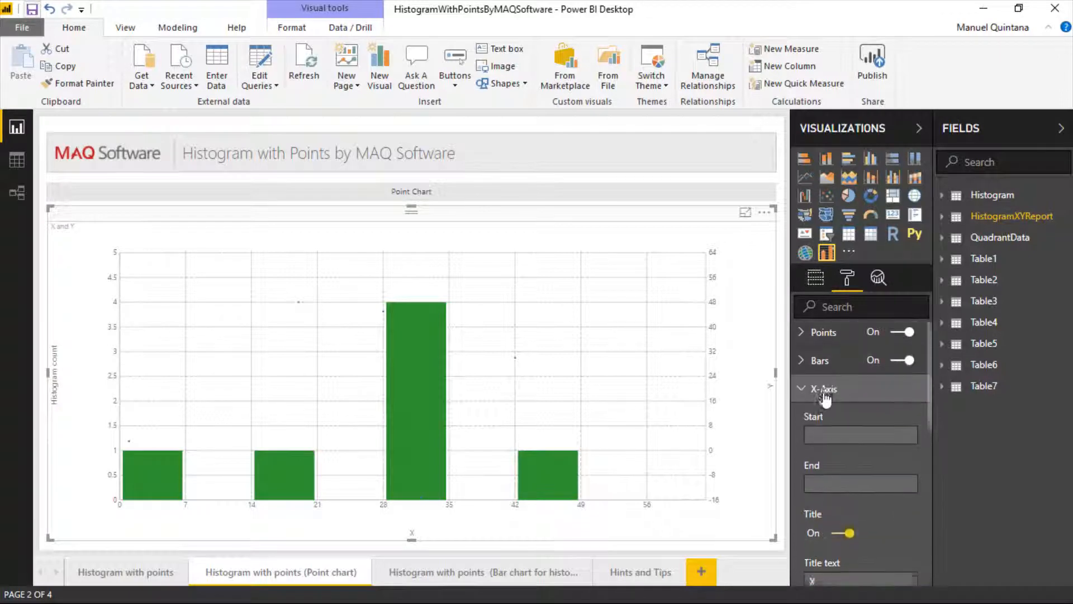
{"action": "left_click", "coordinate": [823, 392]}
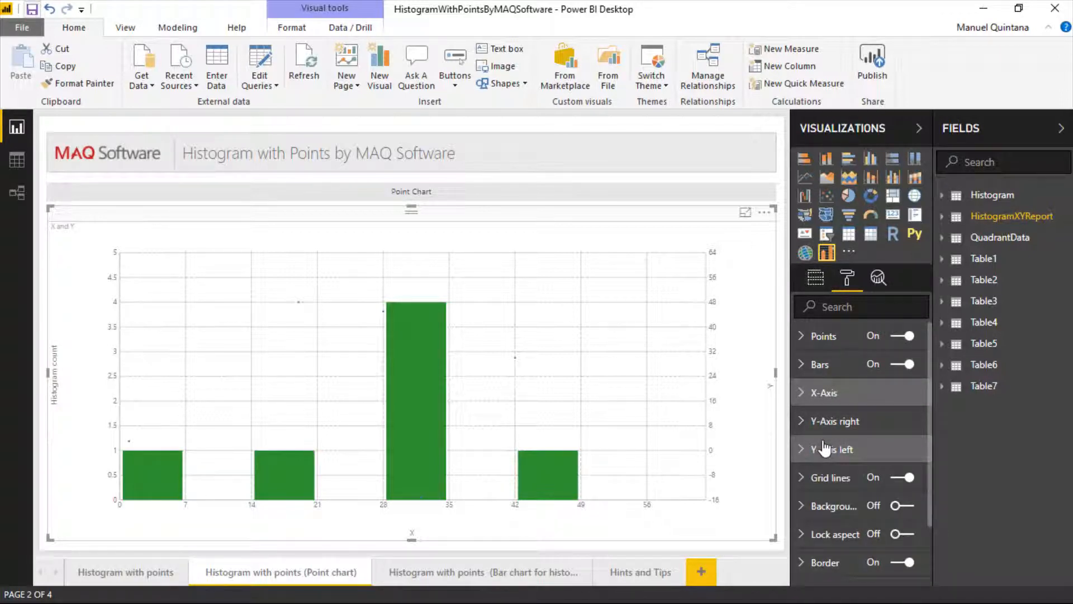
Step: Expand the Grid lines card and switch grid lines off, then on again
{"action": "left_click", "coordinate": [830, 477]}
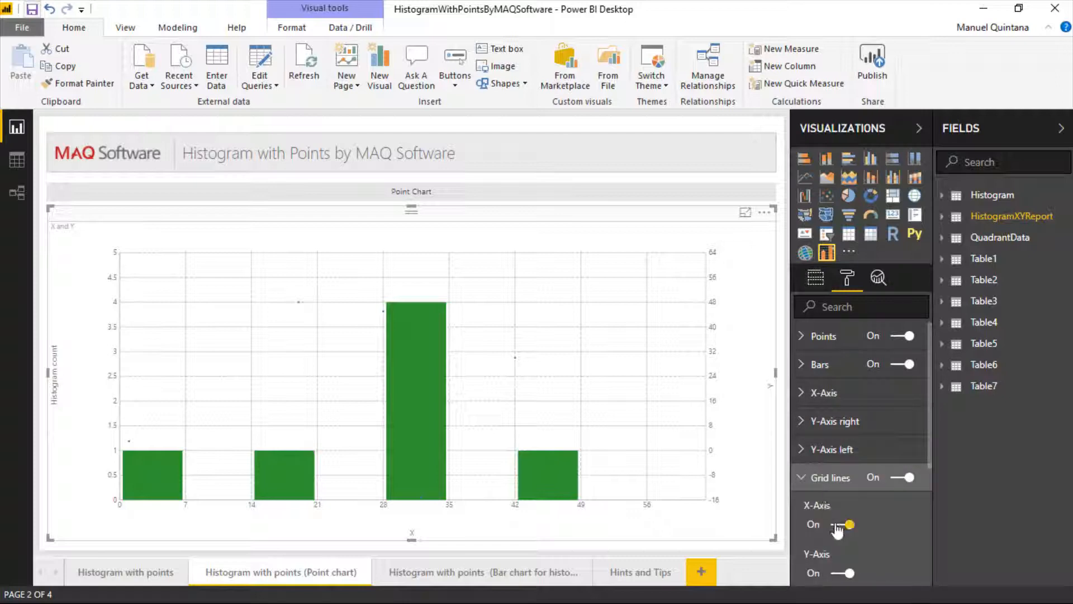
{"action": "left_click", "coordinate": [902, 477]}
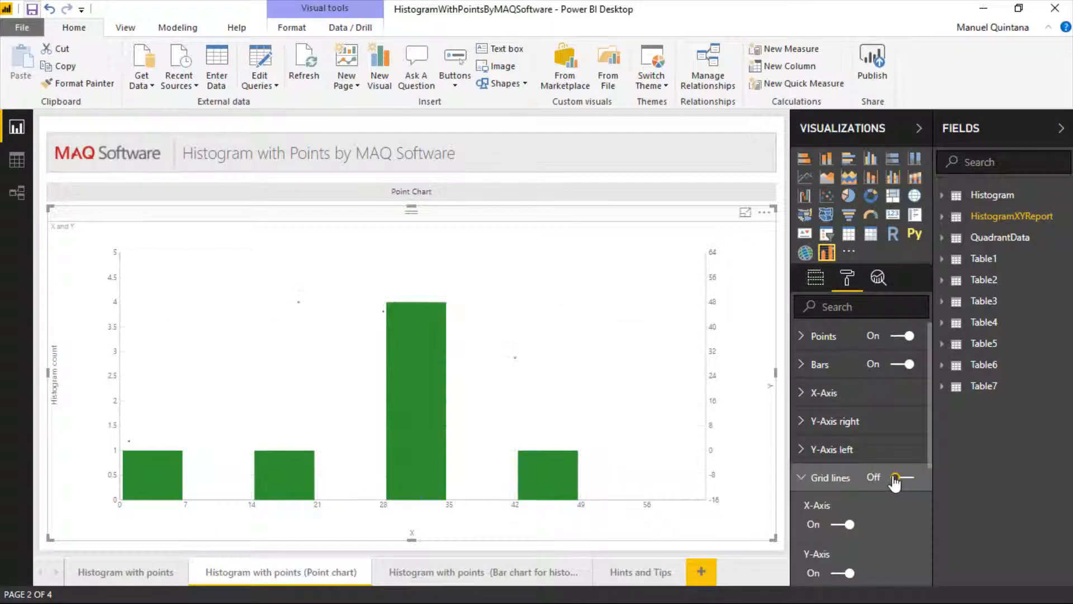
{"action": "left_click", "coordinate": [900, 477]}
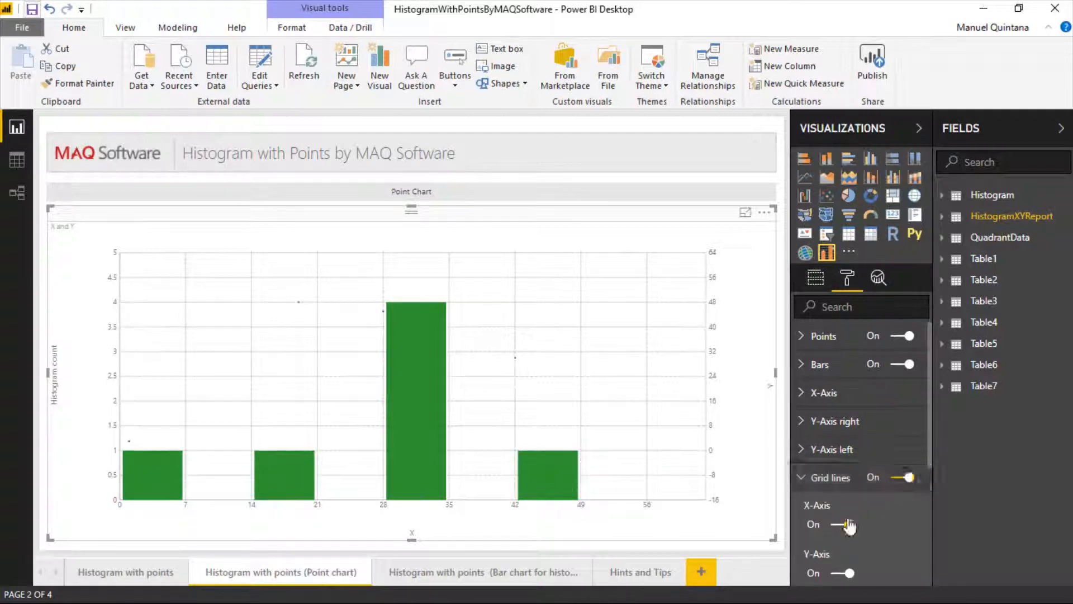